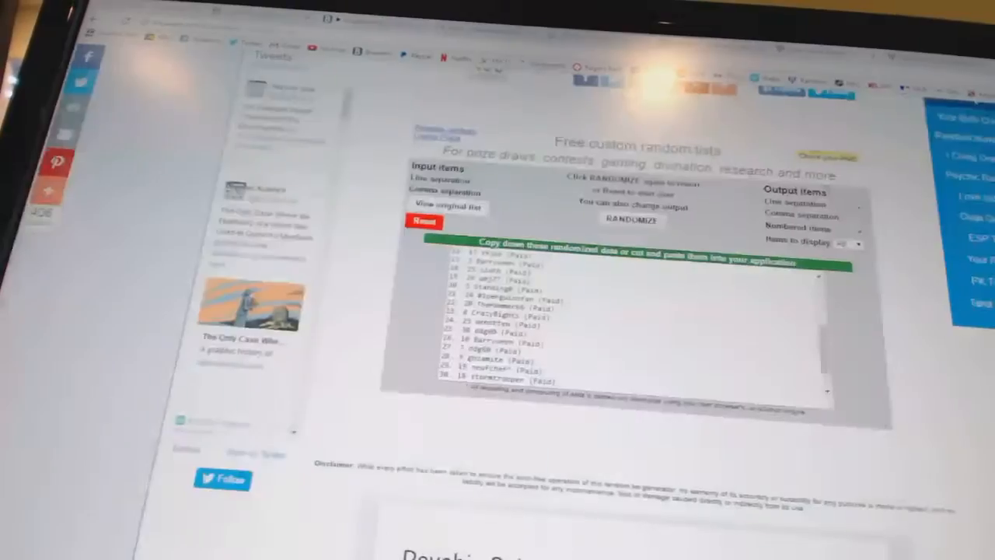
# - Reshuffle the participant names and select the whole randomized output list
pyautogui.click(631, 221)
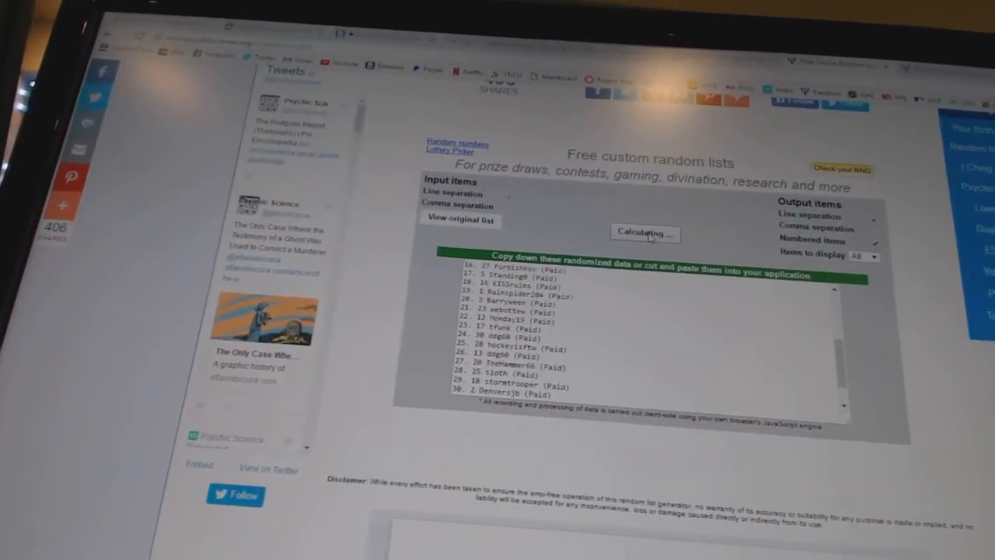
pyautogui.click(643, 233)
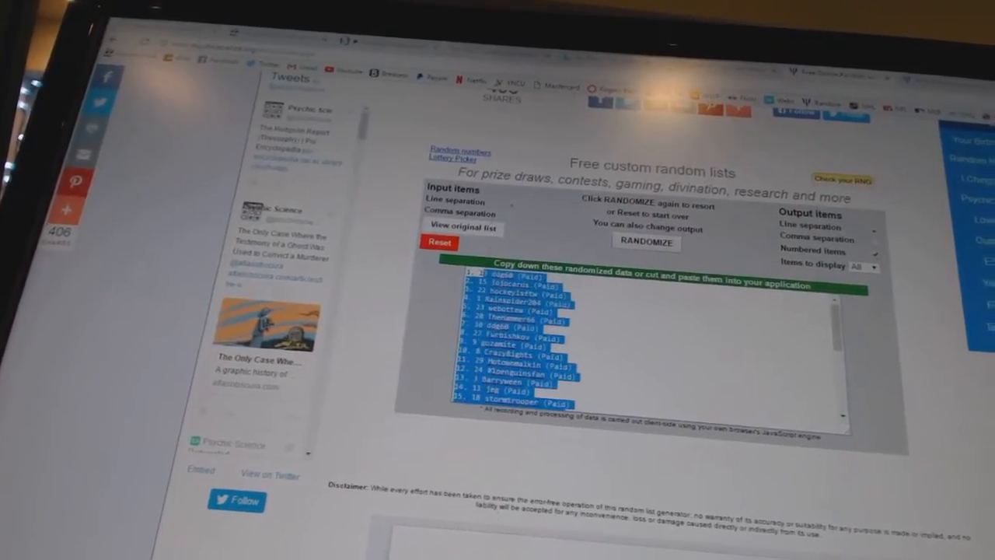
# - Copy the shuffled team list (Tampa Bay, Washington, Chicago...) for pasting beside the names
pyautogui.rightClick(528, 350)
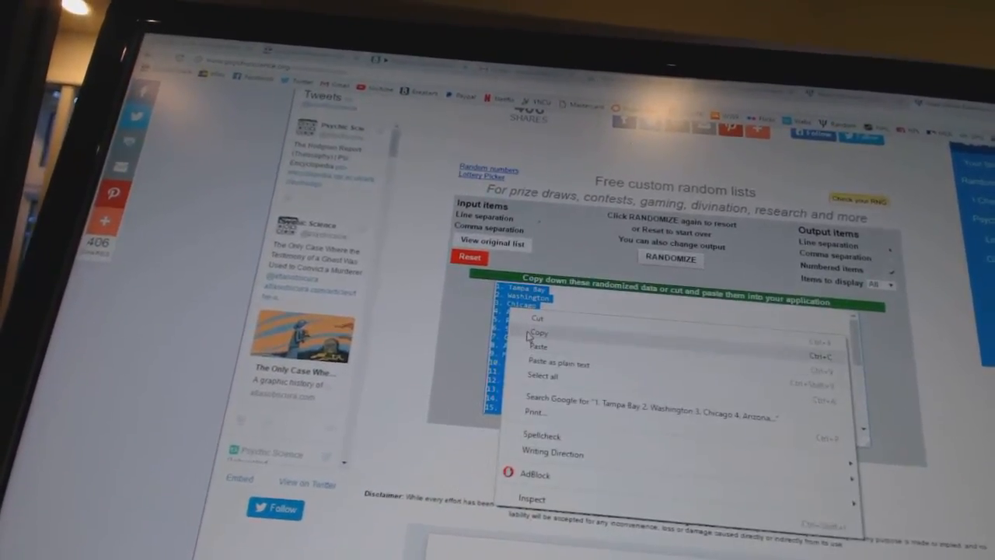
pyautogui.click(537, 333)
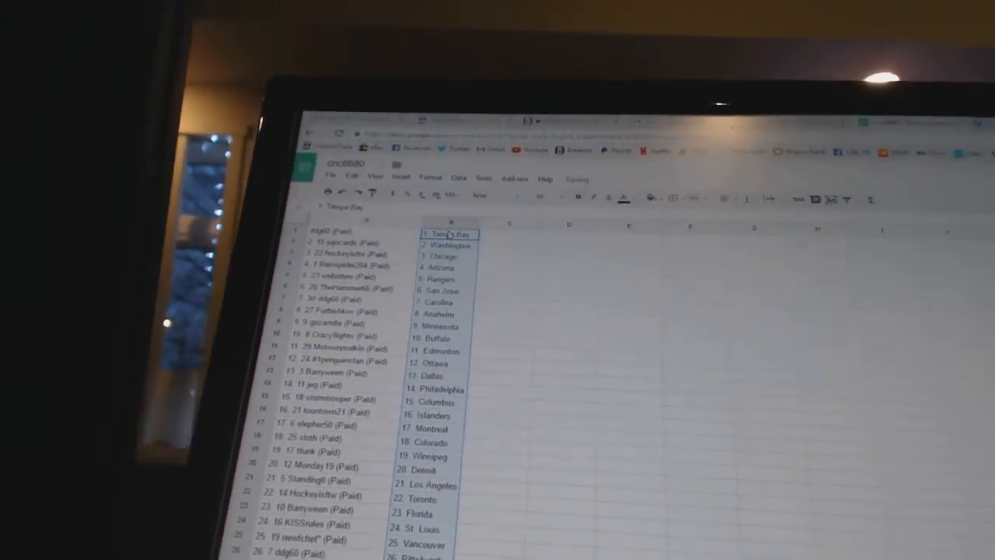